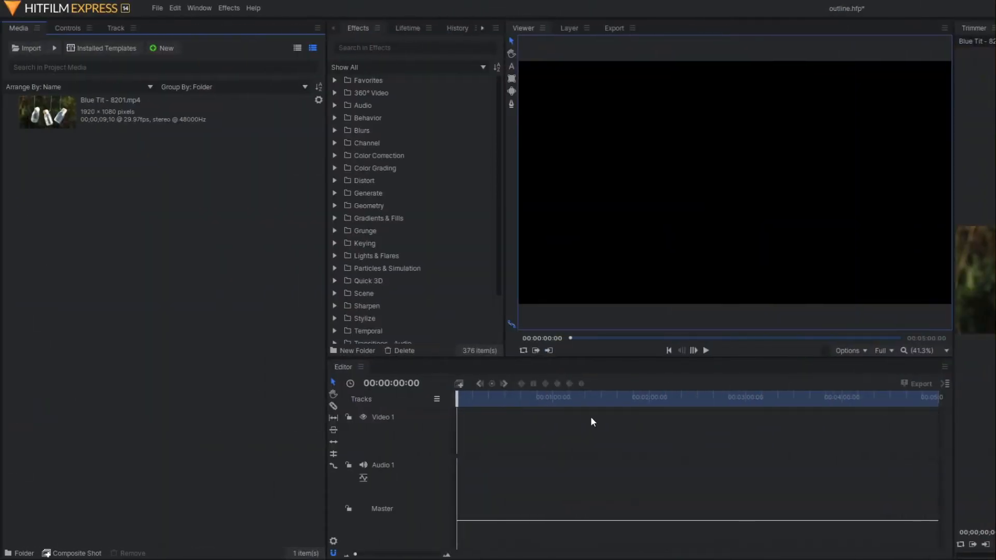
Step: Make a composite shot from the Blue Tit clip in the Media panel and confirm its properties
left_click(126, 112)
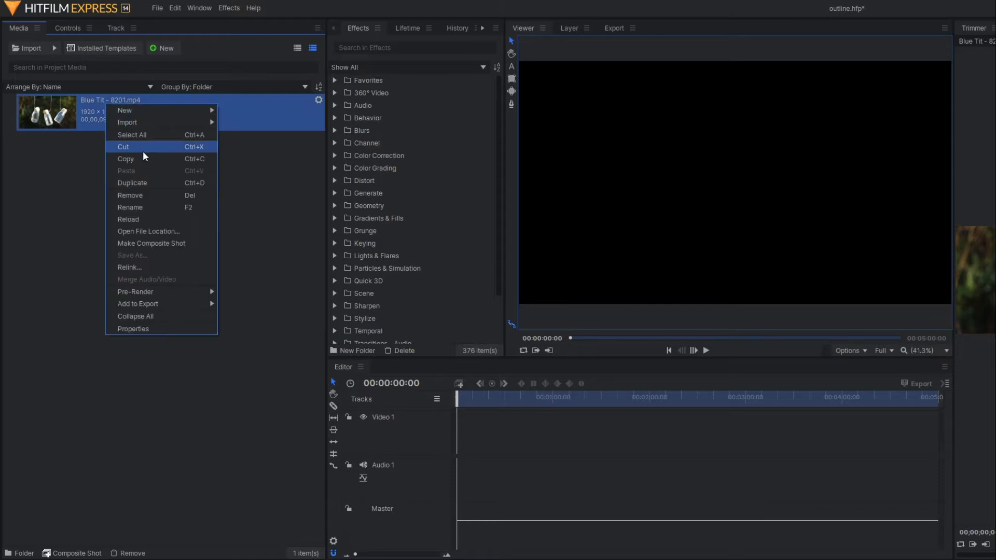
left_click(148, 246)
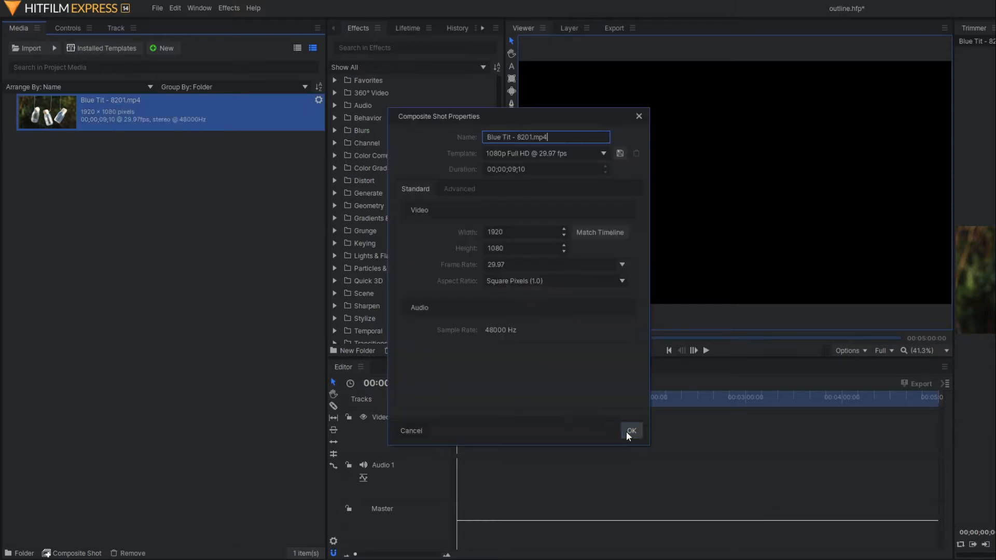
left_click(630, 430)
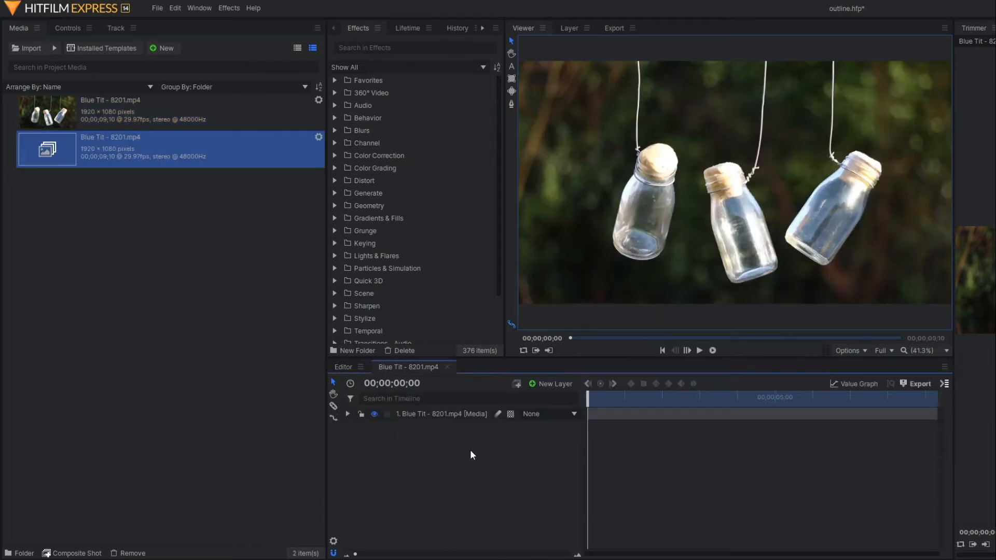
mouse_move(699, 350)
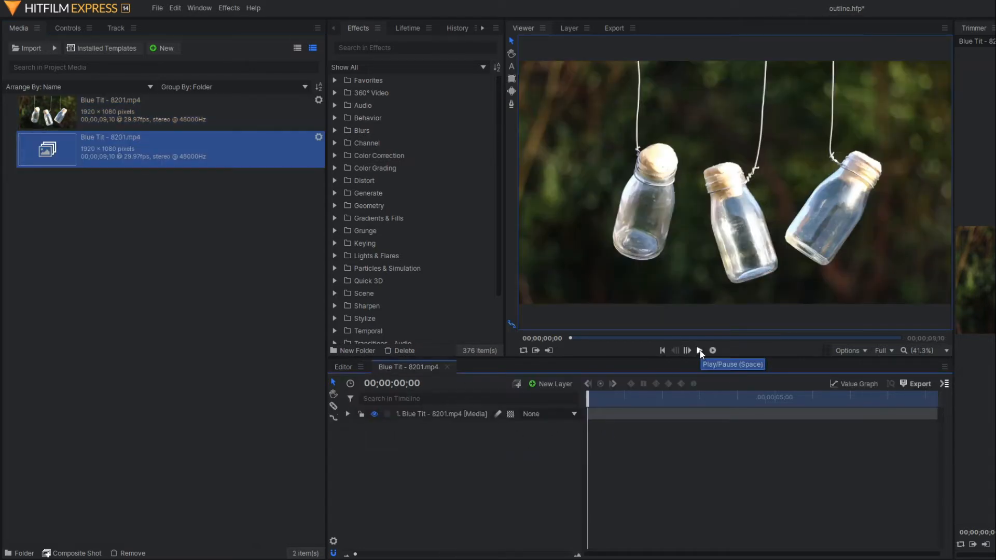
left_click(699, 349)
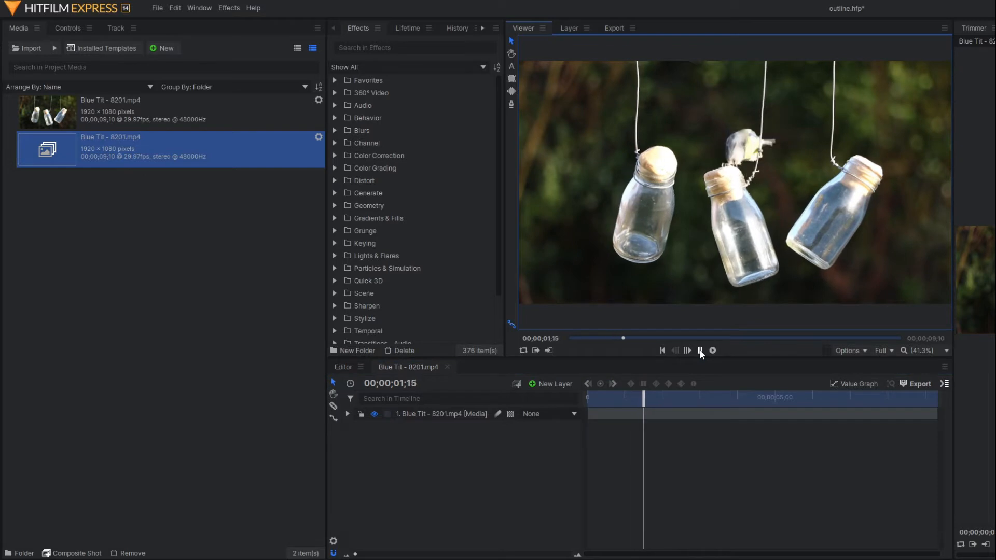
left_click(699, 350)
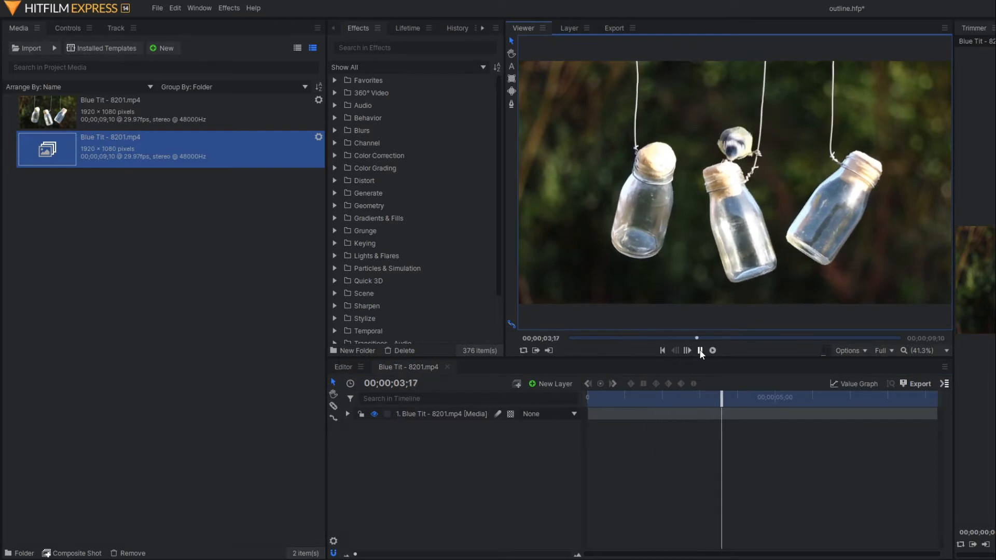
left_click(699, 349)
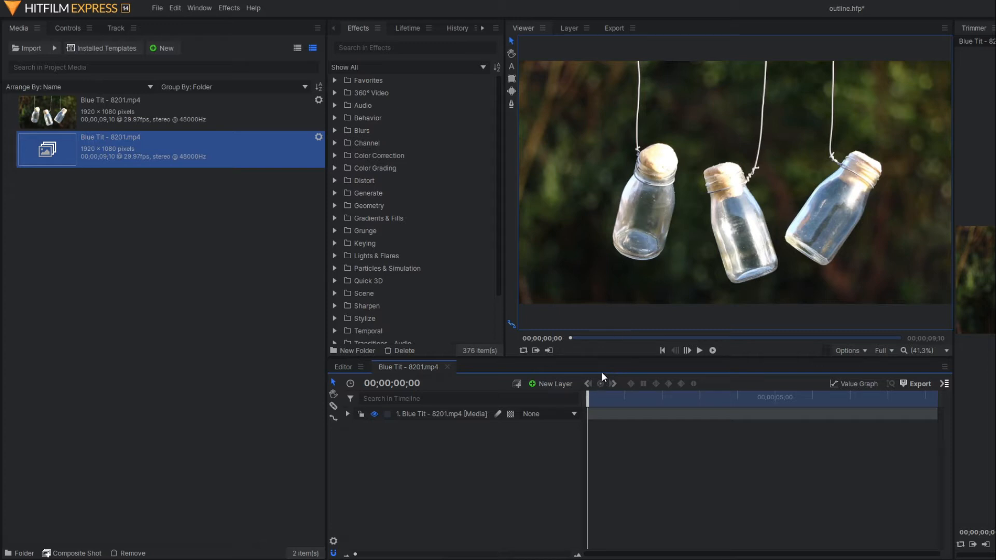
Step: Add a new Point layer above the Blue Tit footage and name it controller
left_click(438, 414)
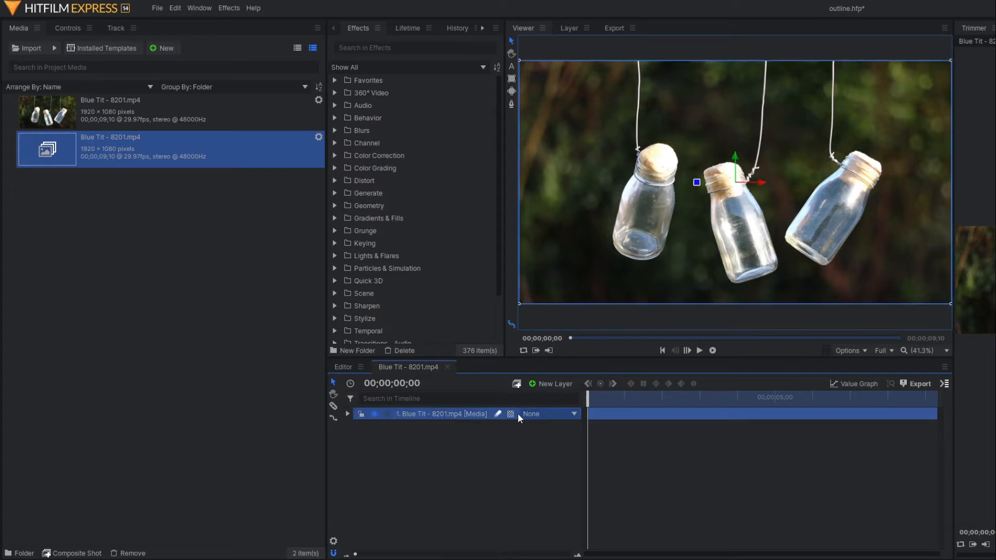
left_click(551, 383)
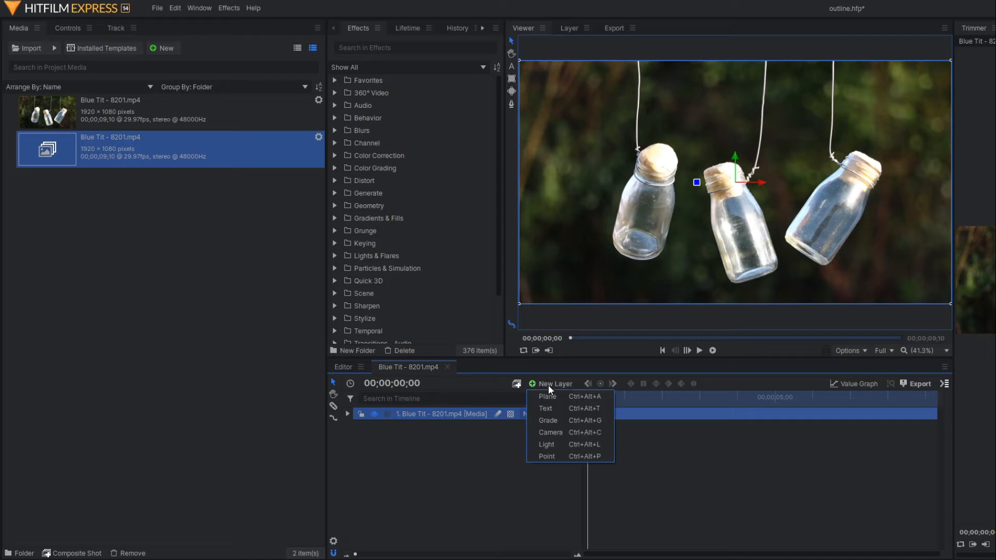
left_click(546, 457)
type("controller")
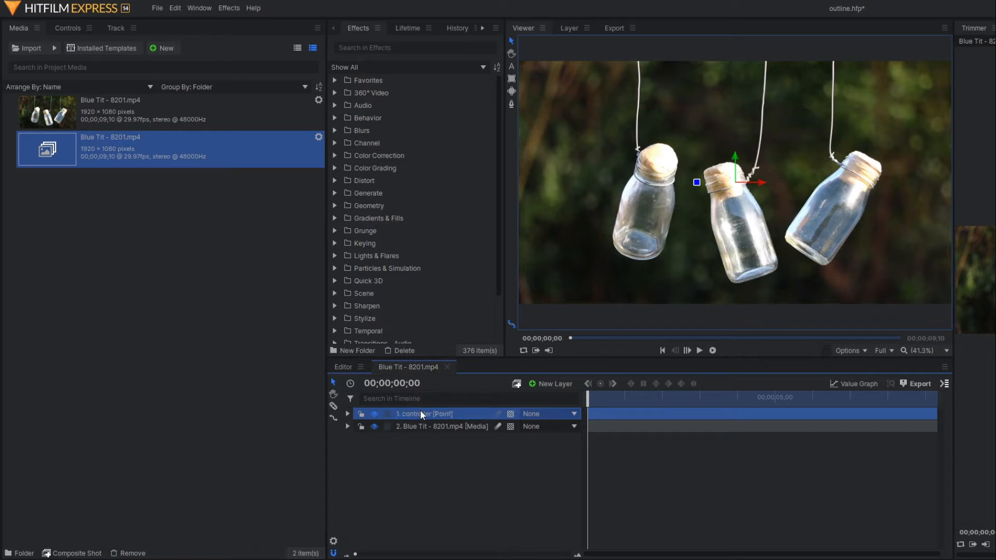
left_click(442, 426)
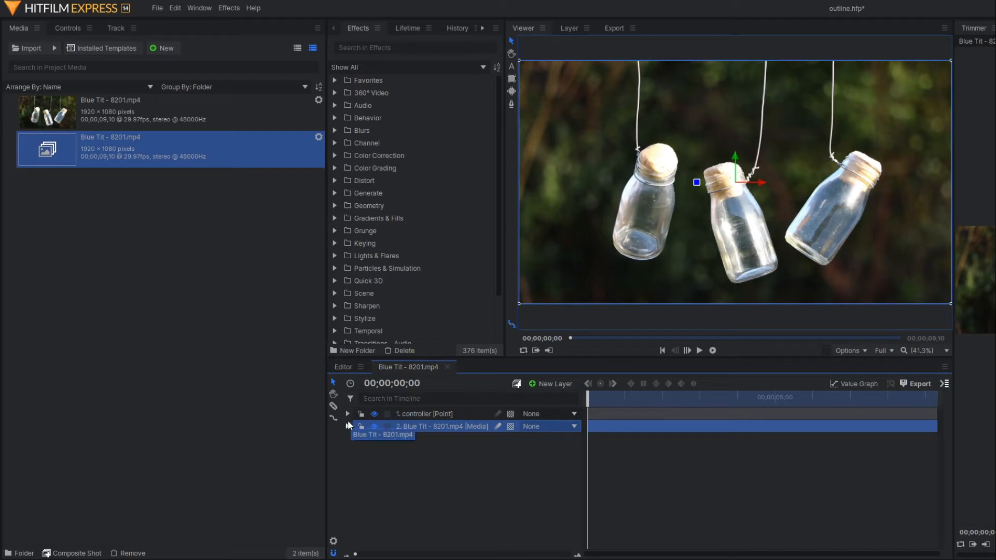
Step: Add a tracker to the footage layer and place its point on the left bottle's base
left_click(347, 426)
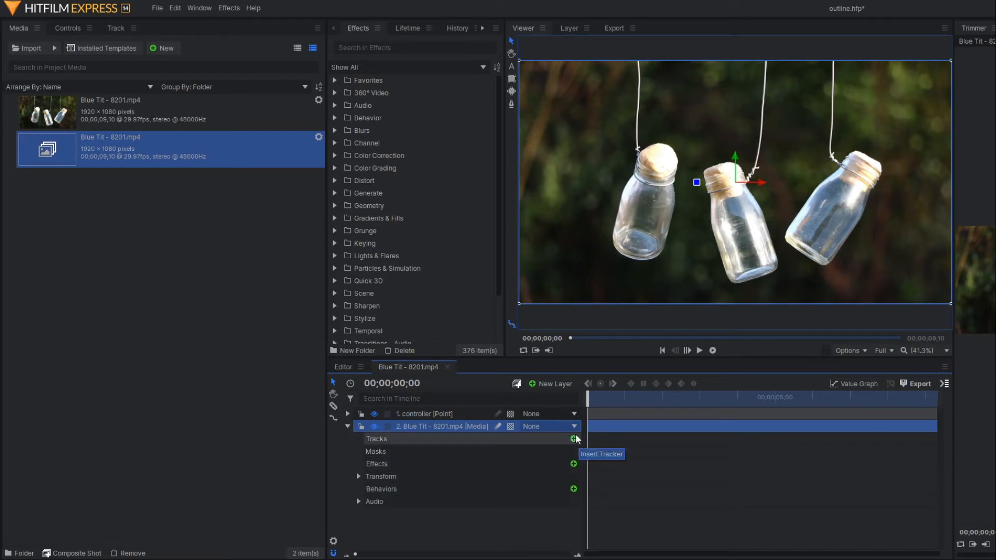
left_click(573, 439)
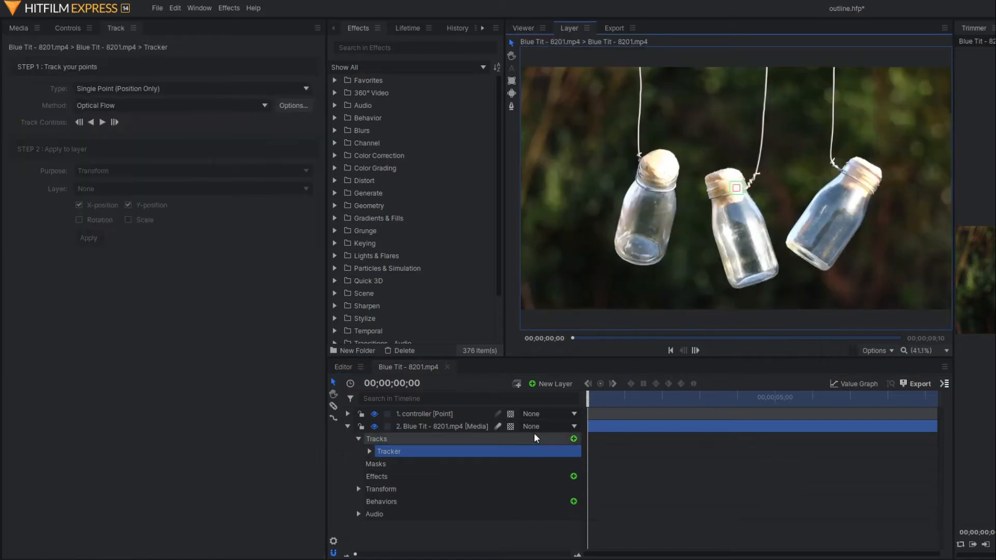
mouse_move(530, 108)
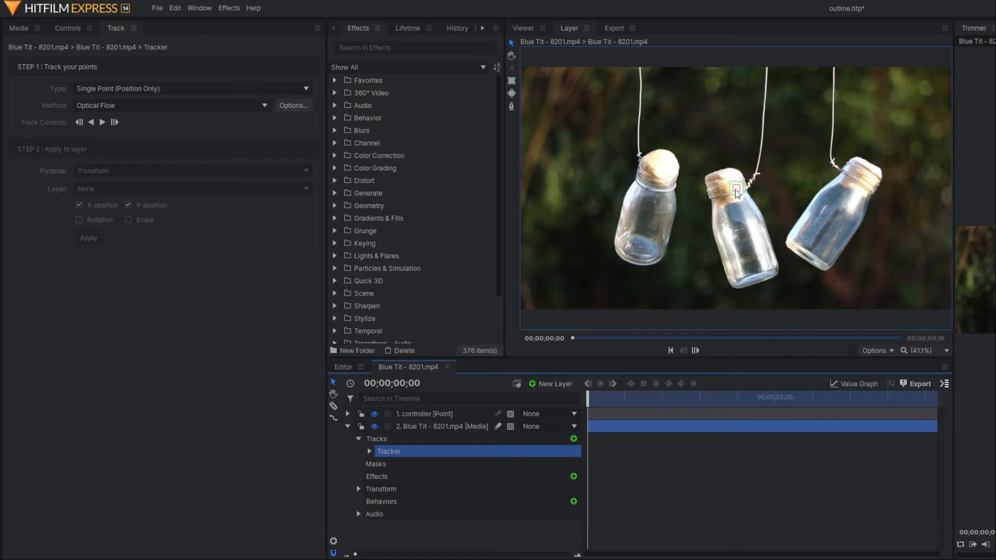
left_click(934, 350)
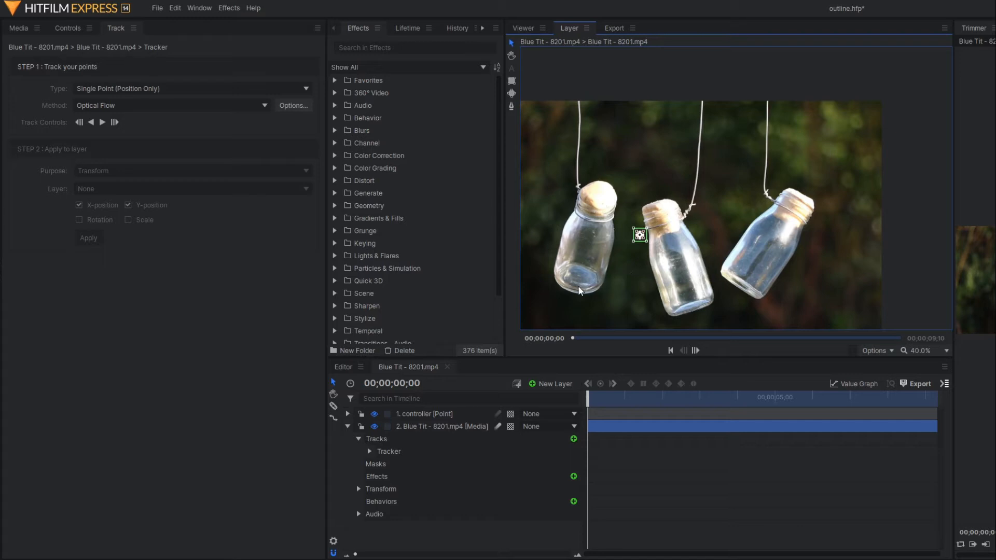
left_click(916, 350)
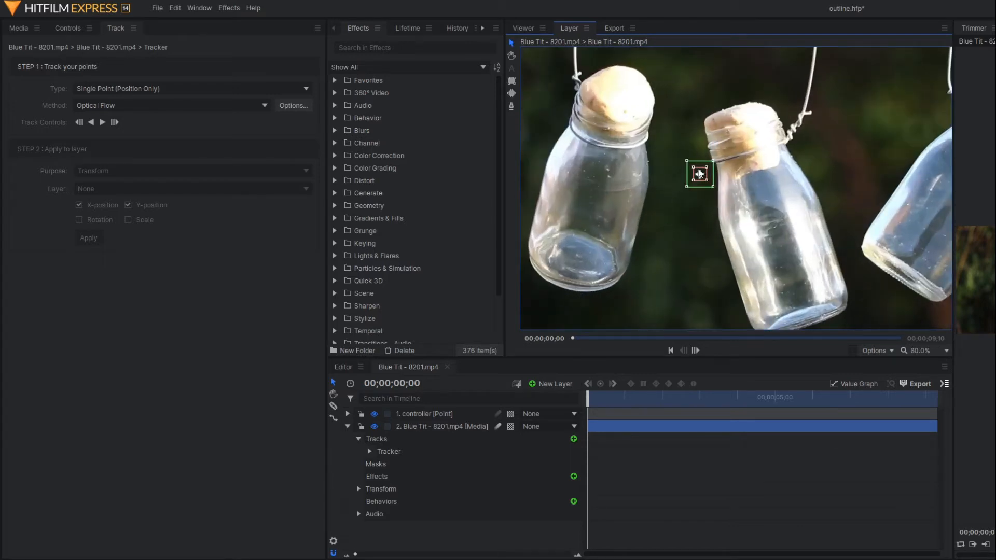
left_click_drag(698, 174, 564, 282)
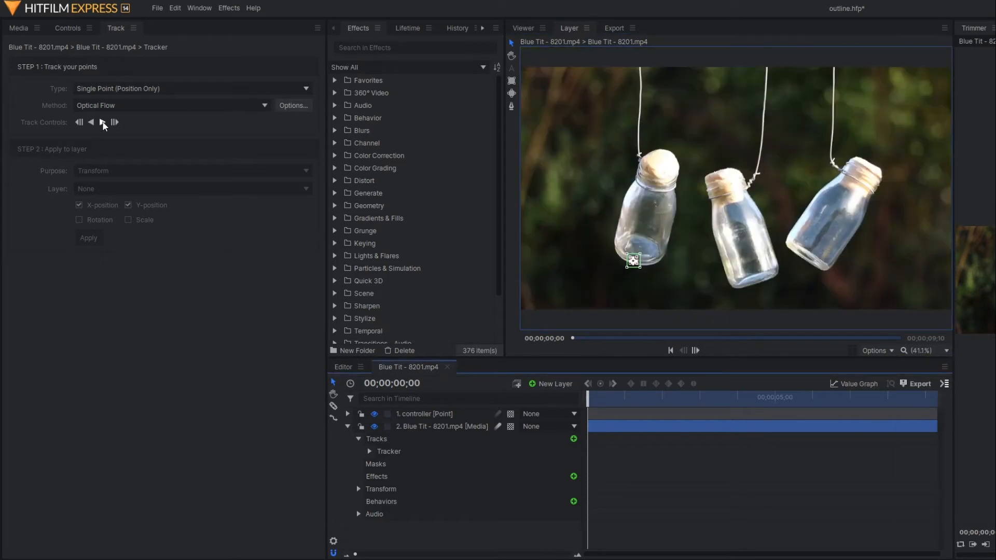
Step: Track the point forward through the whole clip
left_click(102, 122)
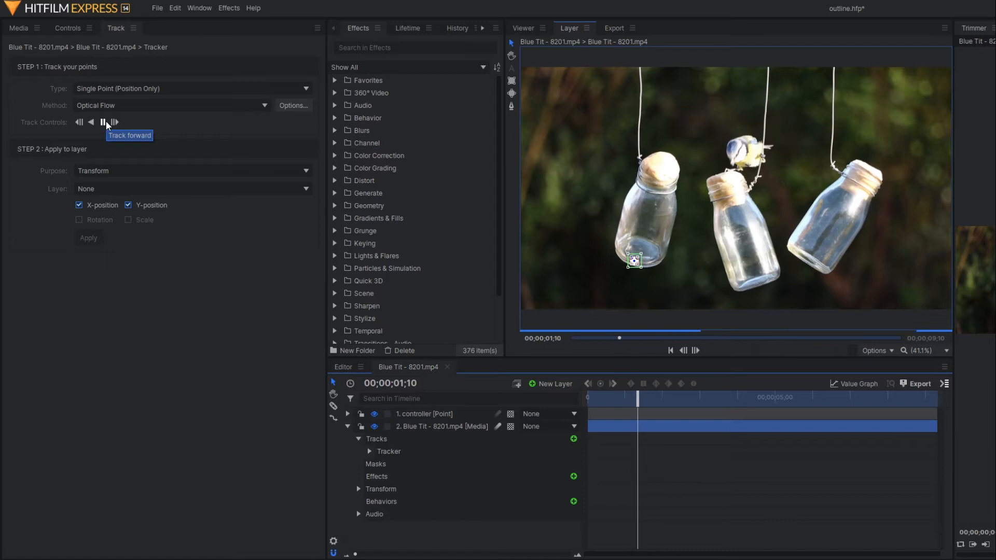
left_click(114, 122)
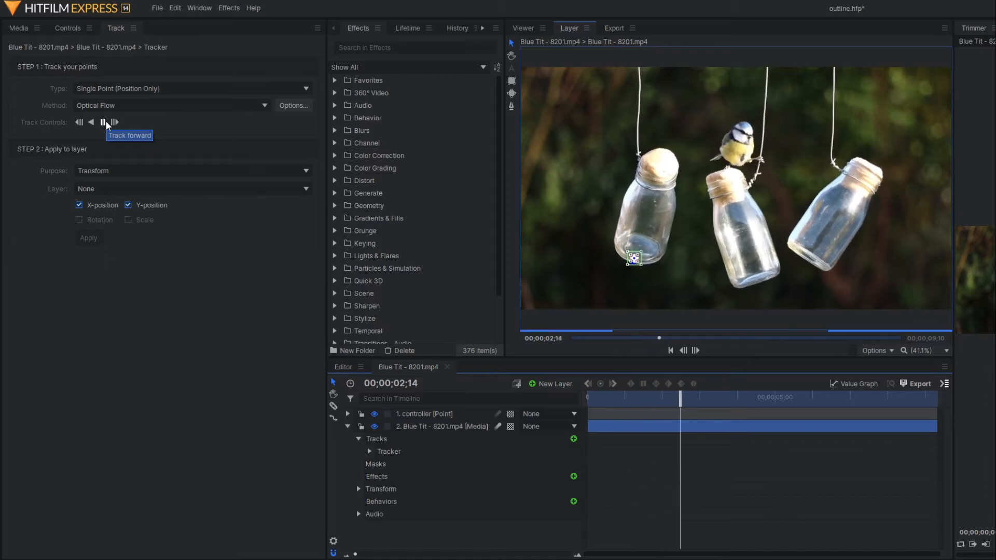
left_click(104, 122)
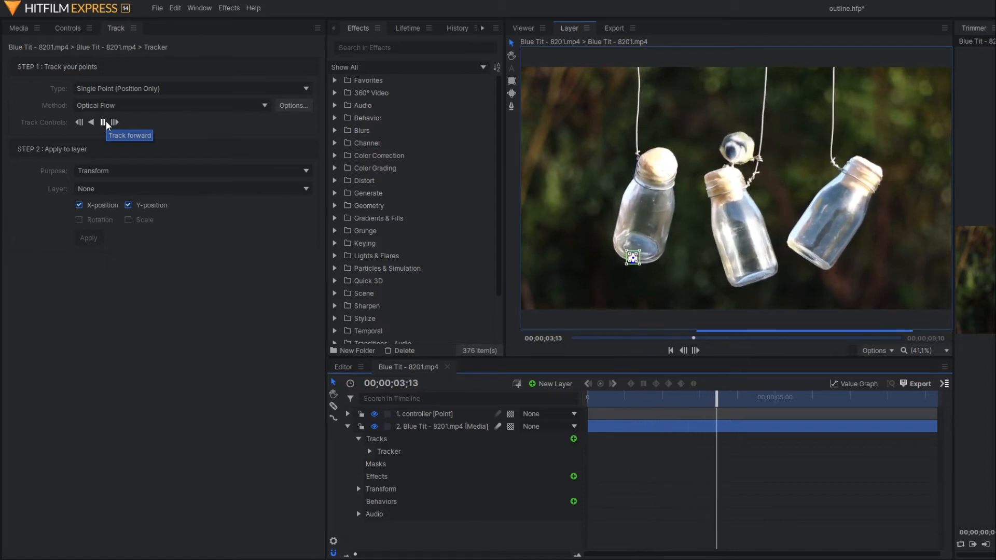
left_click(115, 123)
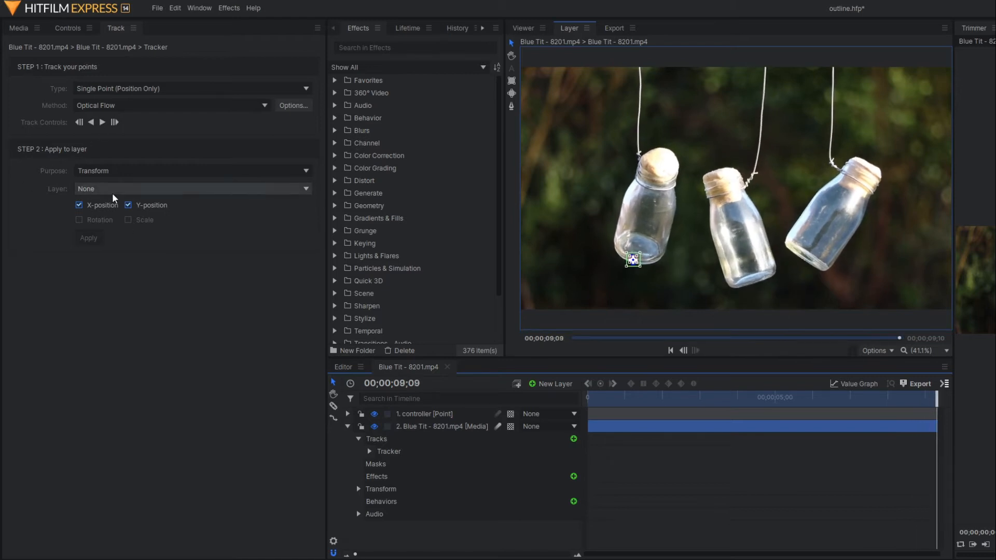
Step: Apply the tracking data to the controller layer and scrub to verify it follows the bottle
left_click(191, 188)
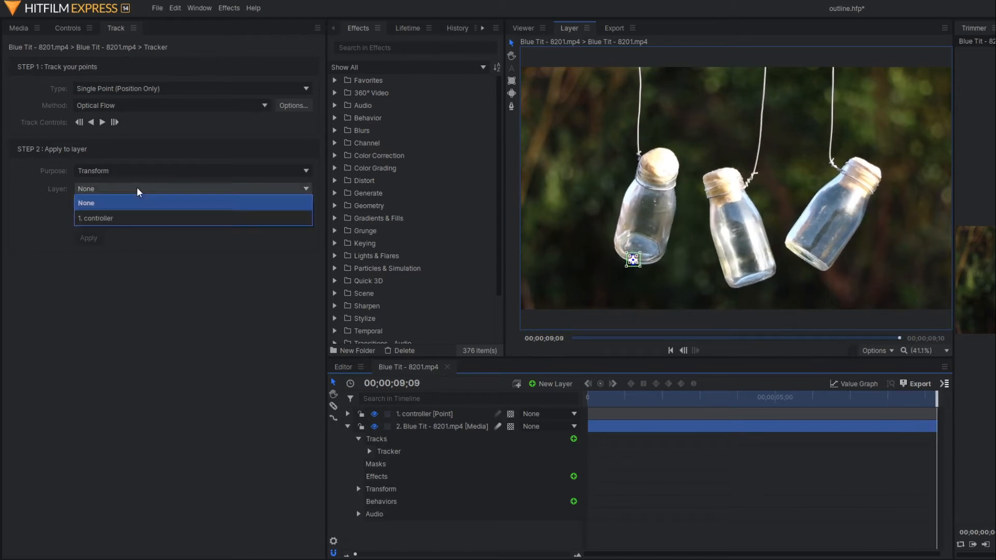
left_click(96, 217)
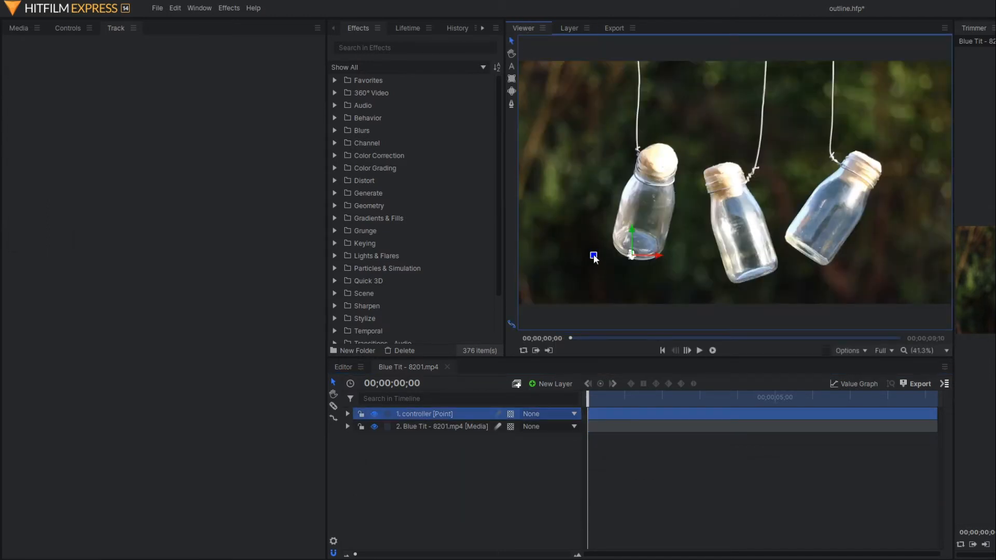
left_click_drag(570, 398, 614, 397)
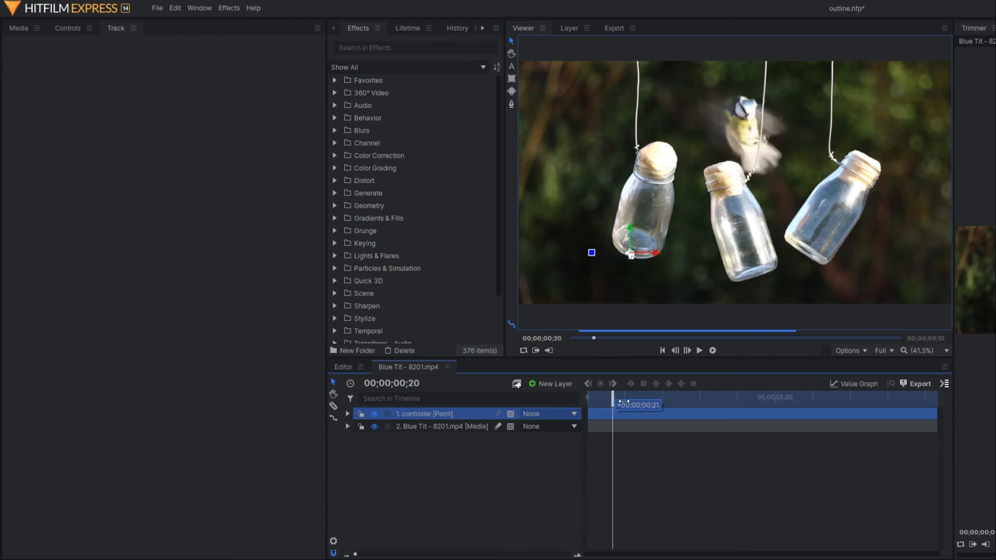
left_click_drag(613, 405, 832, 405)
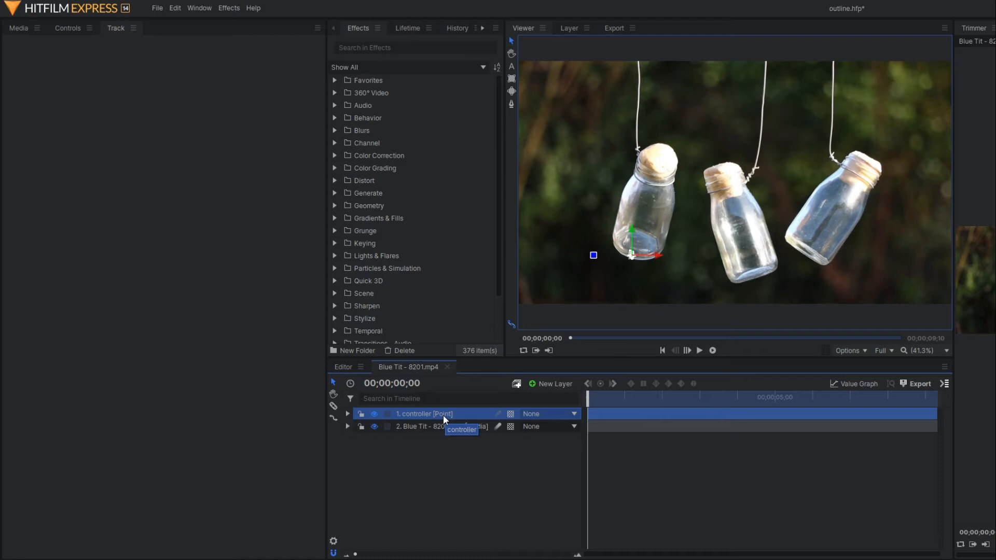
mouse_move(598, 297)
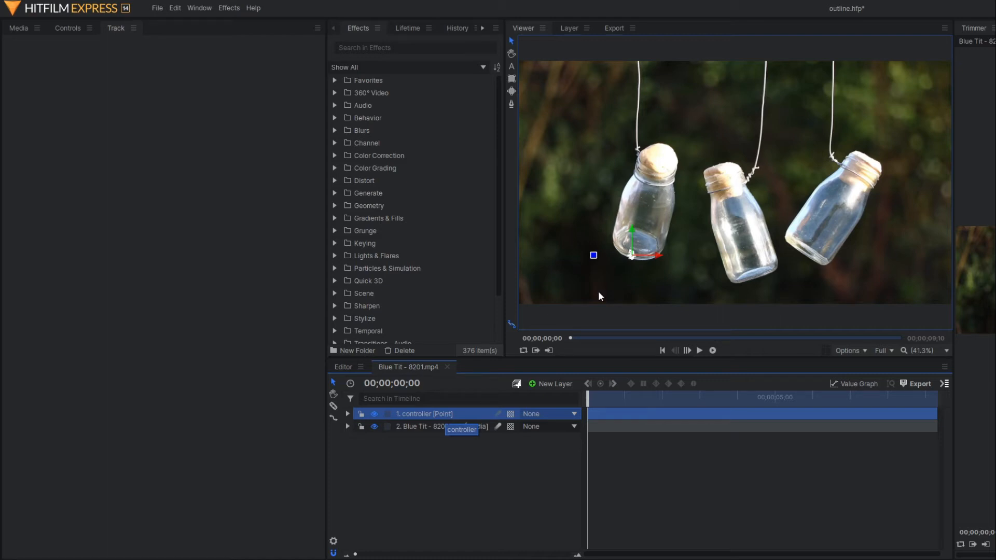
mouse_move(551, 384)
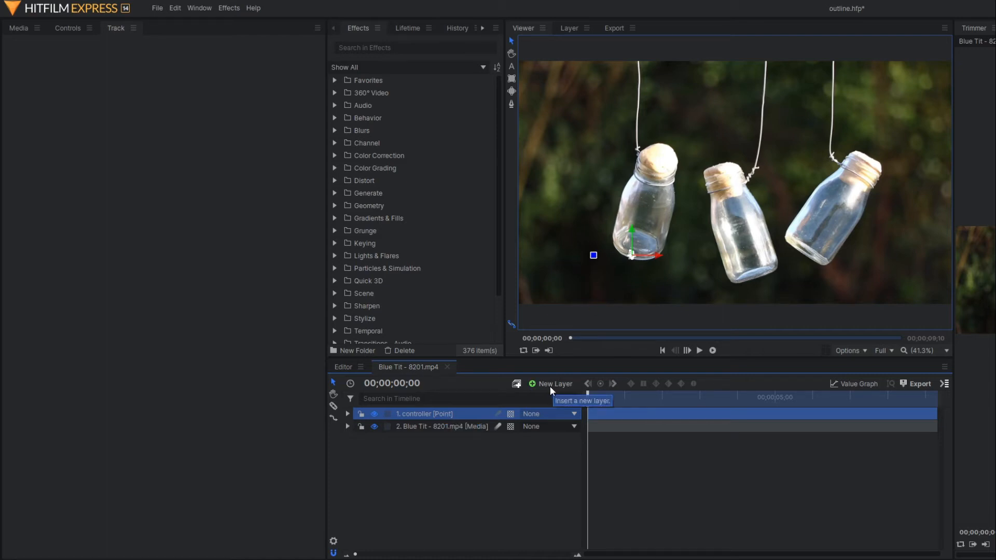
Step: Add a white plane layer named outline and lower its opacity to about 62%
left_click(554, 384)
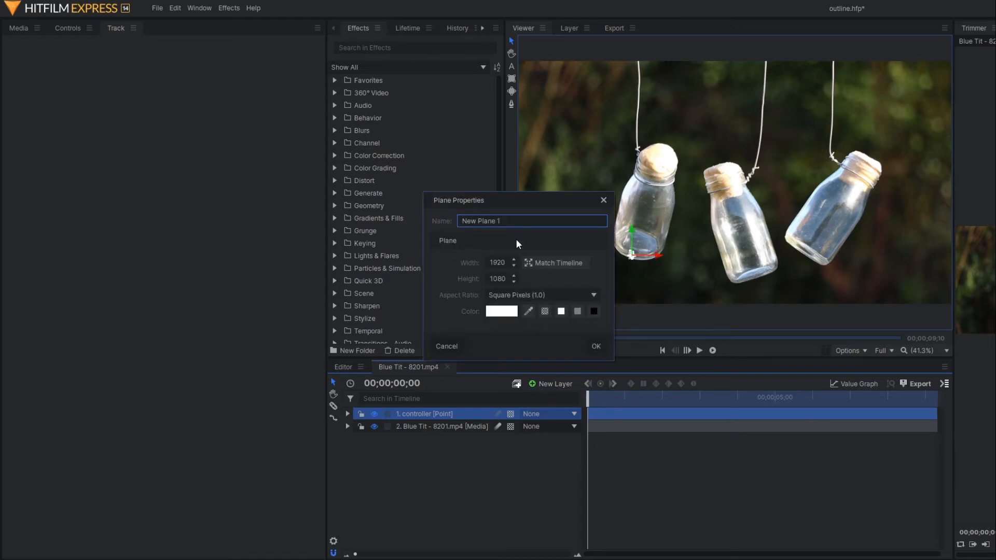
type("ou")
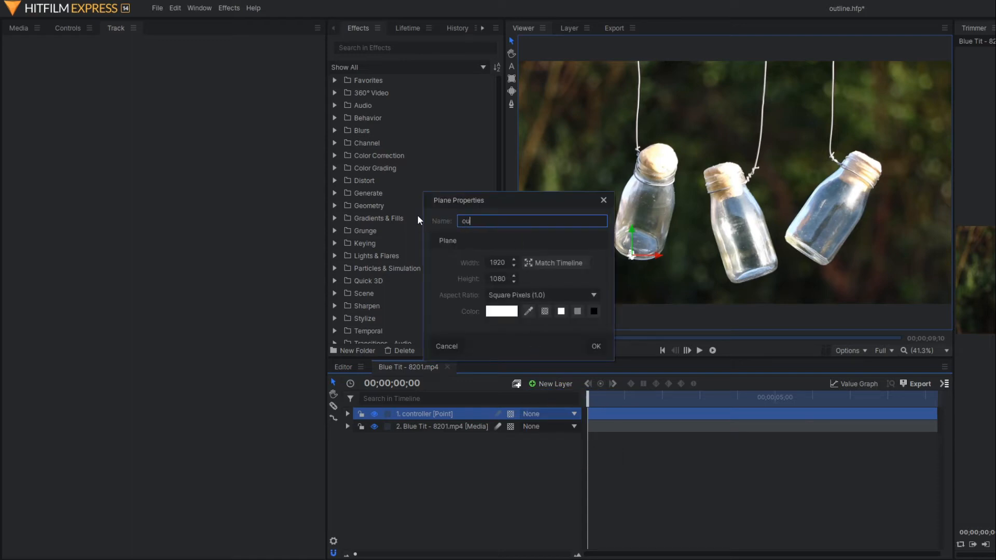
left_click(596, 346)
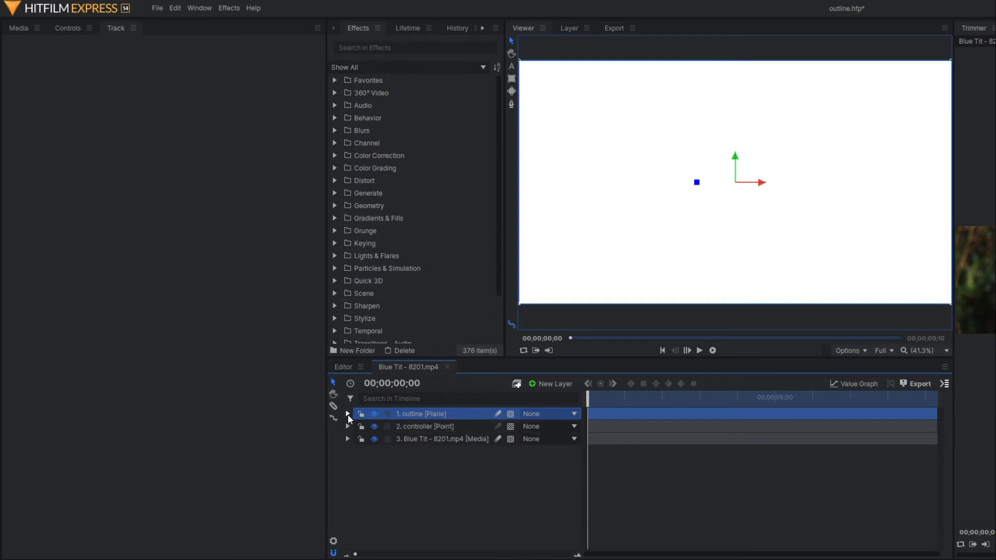
left_click(347, 414)
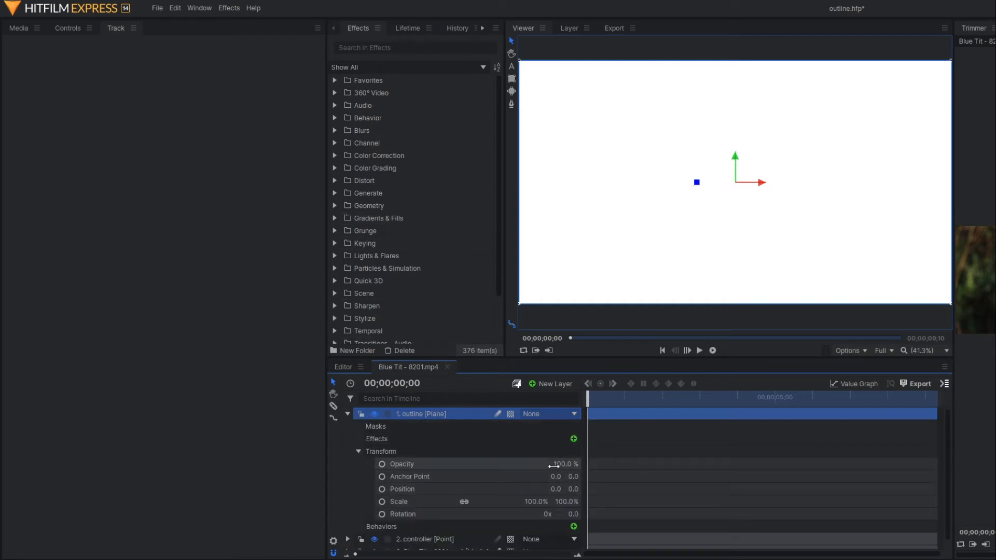
left_click_drag(563, 463, 539, 464)
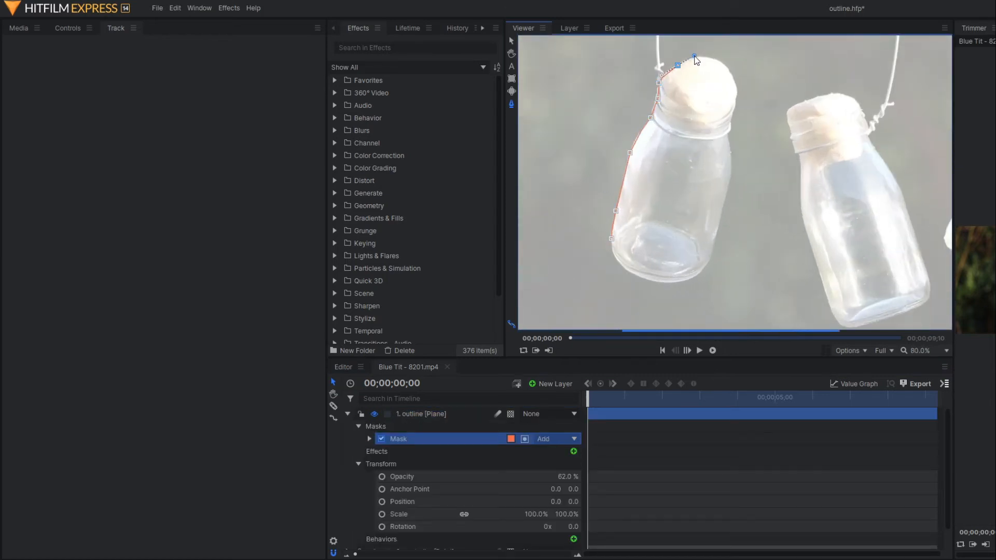
Step: Add curved mask points over the cork, neck, right side and base to close the bottle mask
left_click_drag(694, 57, 734, 106)
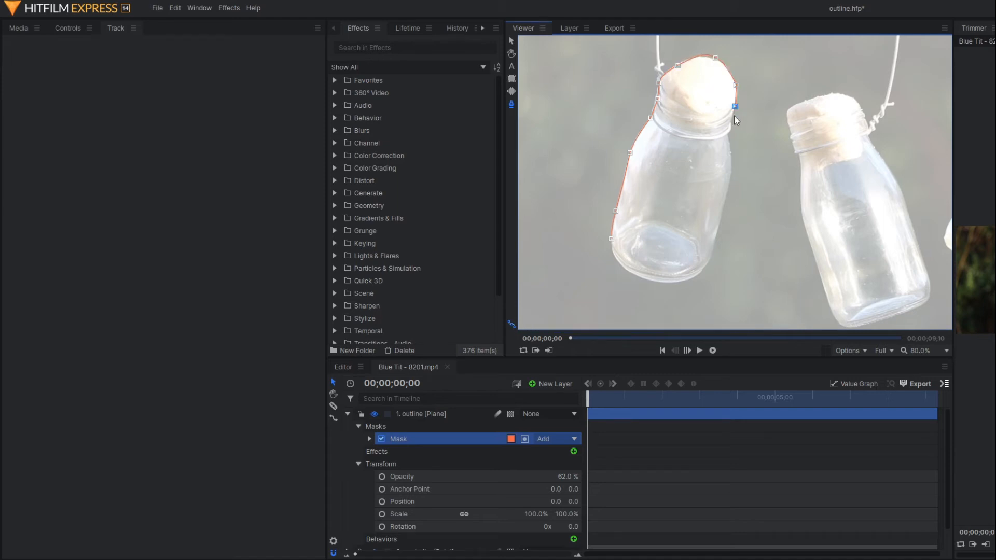
left_click_drag(735, 106, 732, 152)
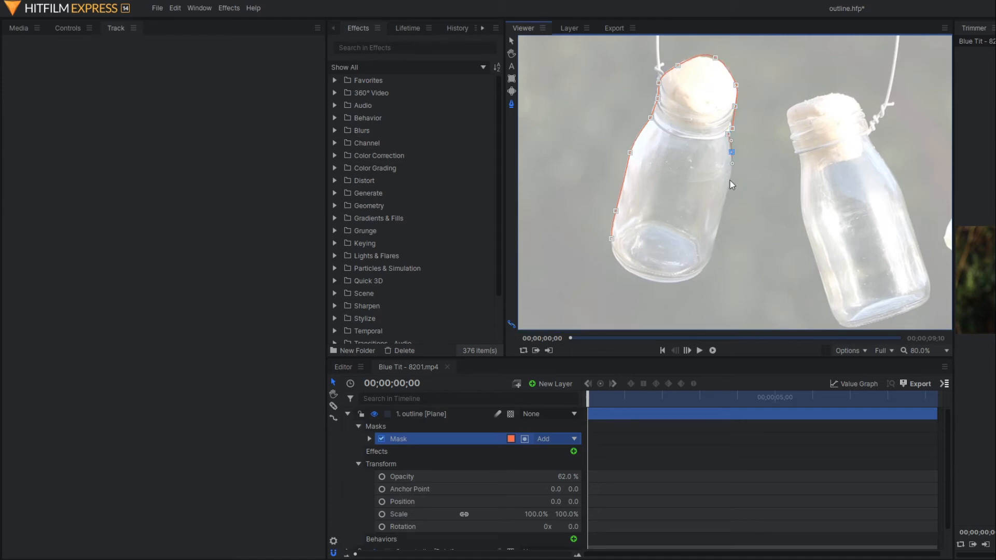
left_click_drag(732, 164, 698, 273)
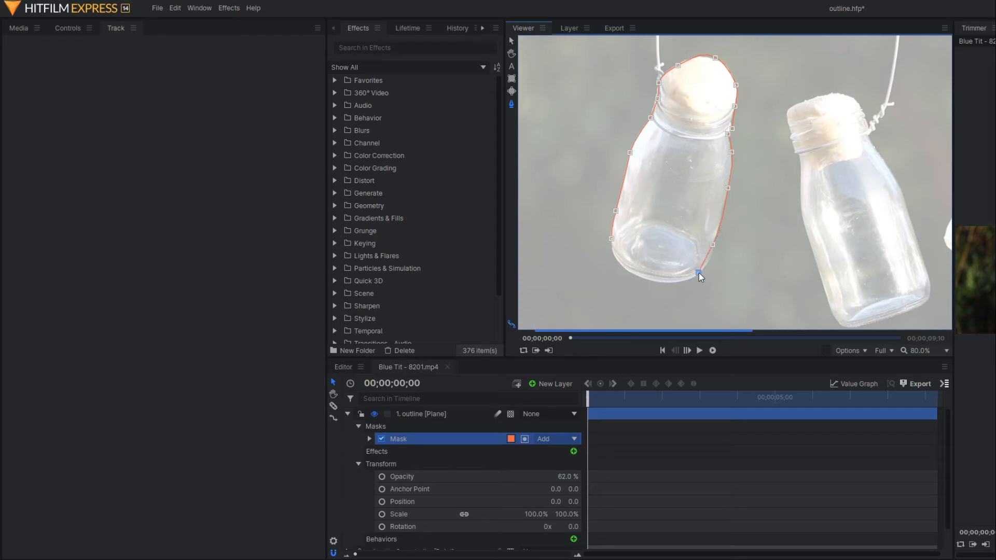
left_click_drag(698, 276, 628, 273)
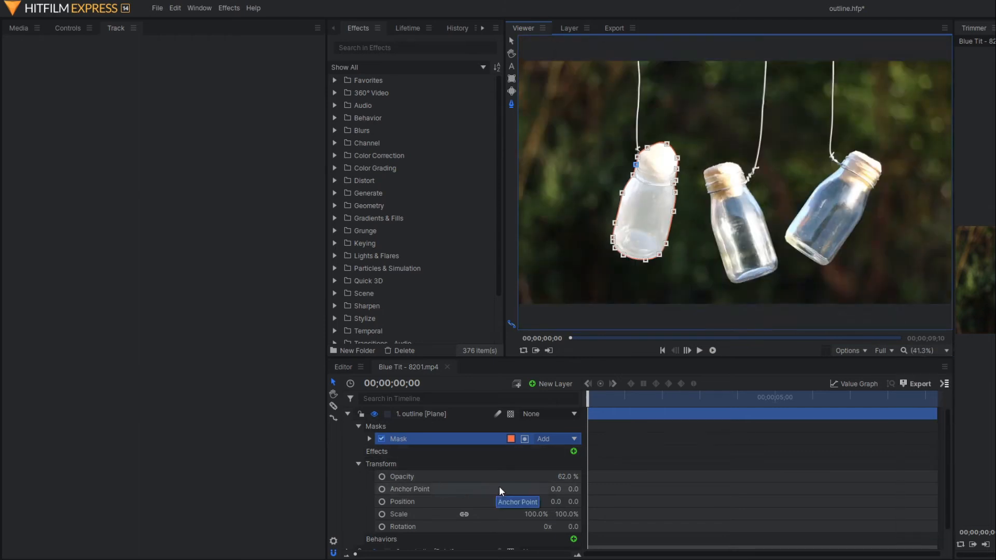
mouse_move(561, 477)
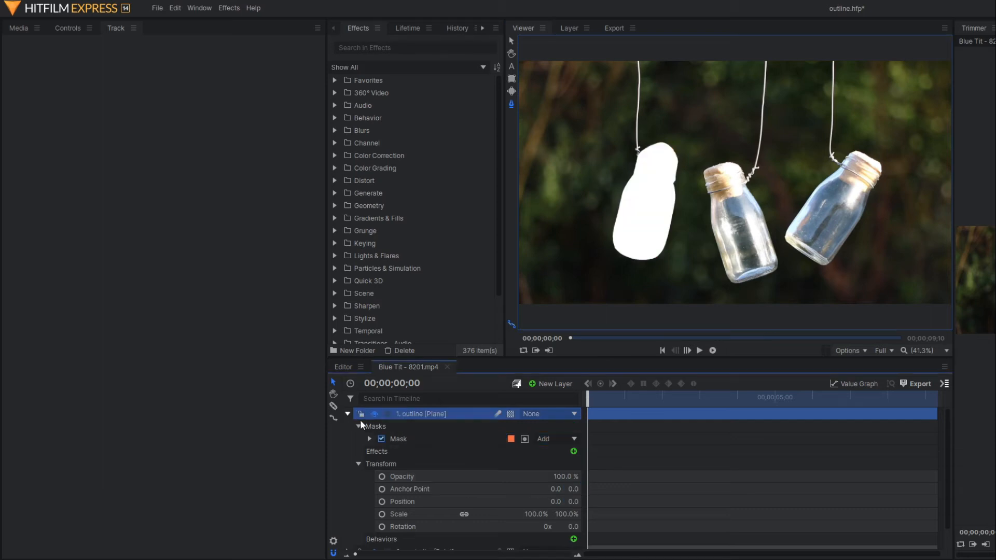
Step: Duplicate the bottle mask and set the copy's blend mode to Subtract
left_click(398, 438)
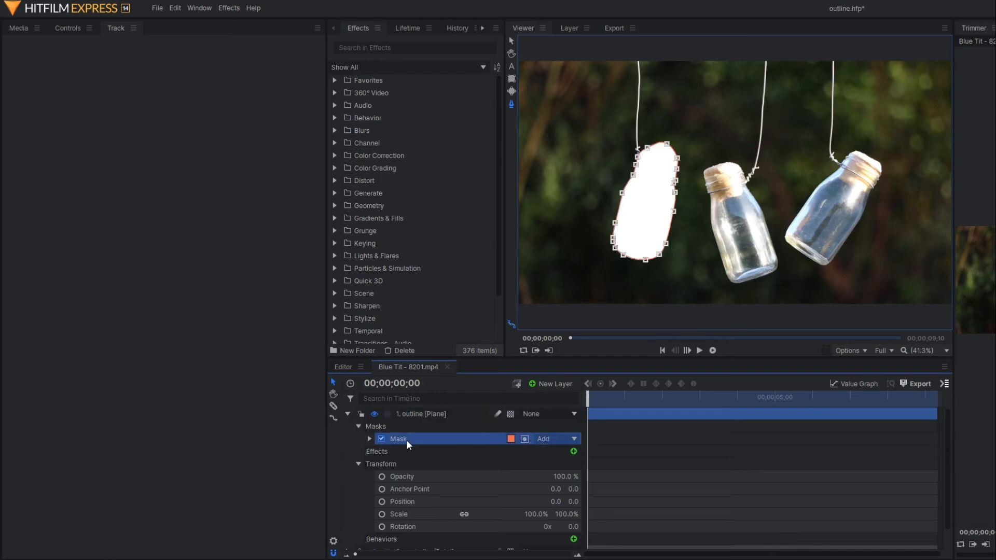
left_click(578, 426)
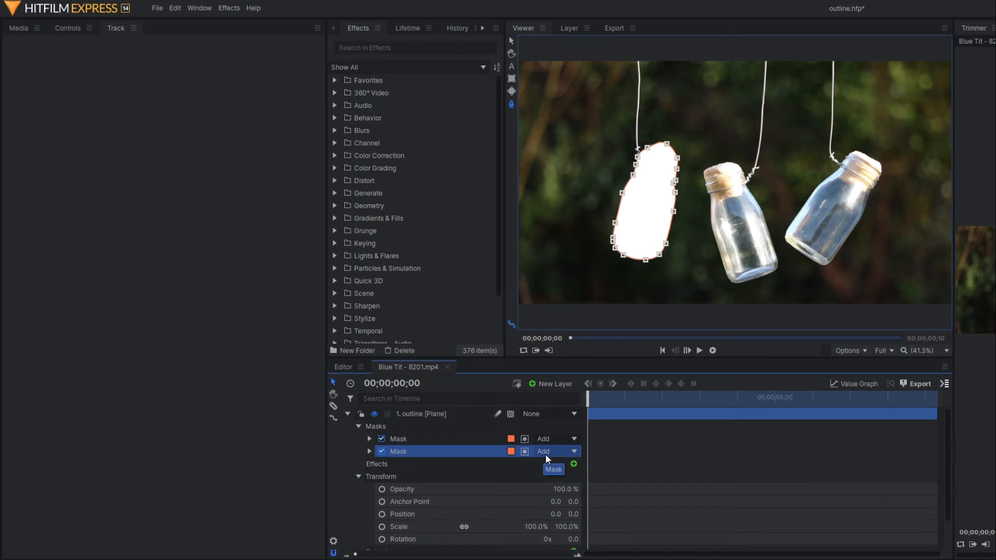
left_click(556, 452)
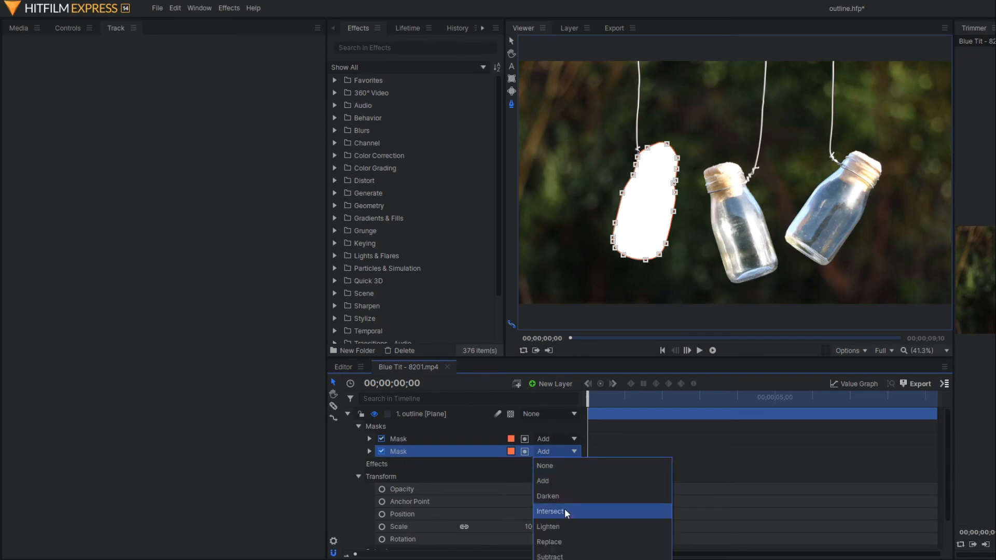
left_click(550, 556)
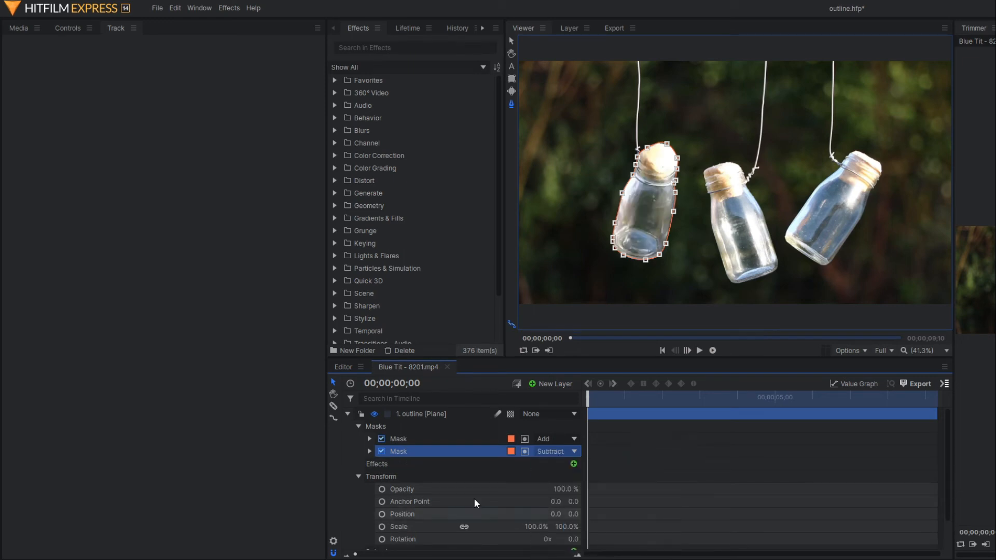
Step: Raise the first mask's Expansion to 23 px for a thin outline and preview it
left_click(369, 438)
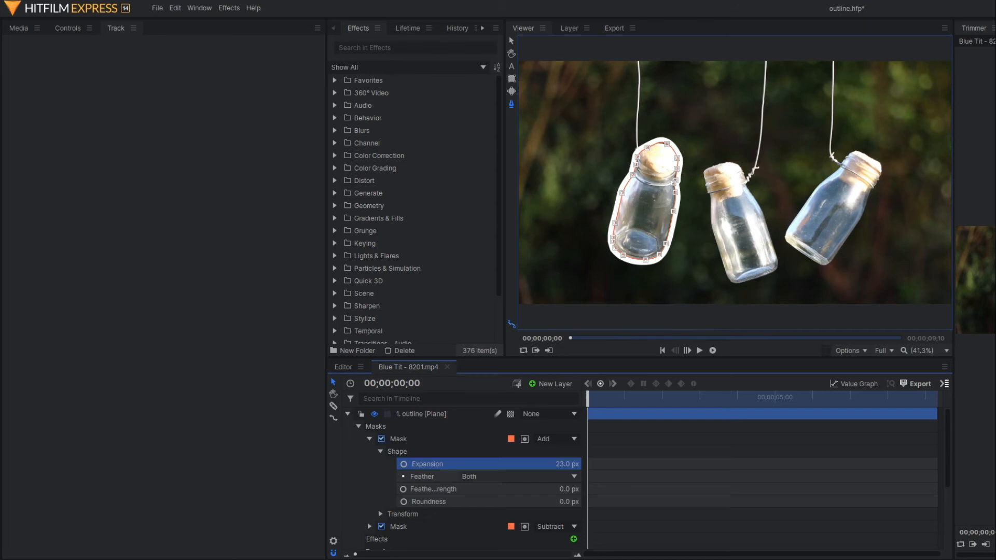
left_click(698, 350)
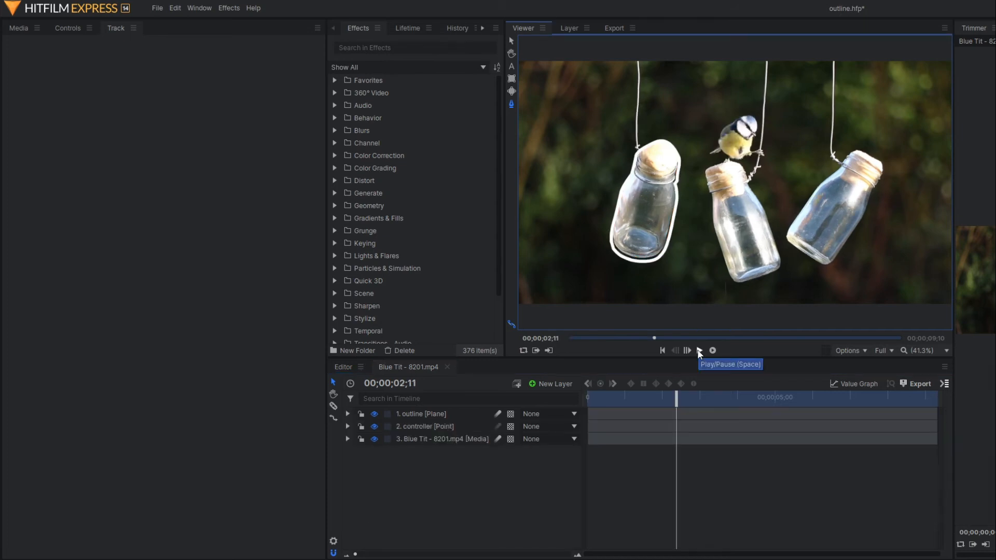
left_click(698, 350)
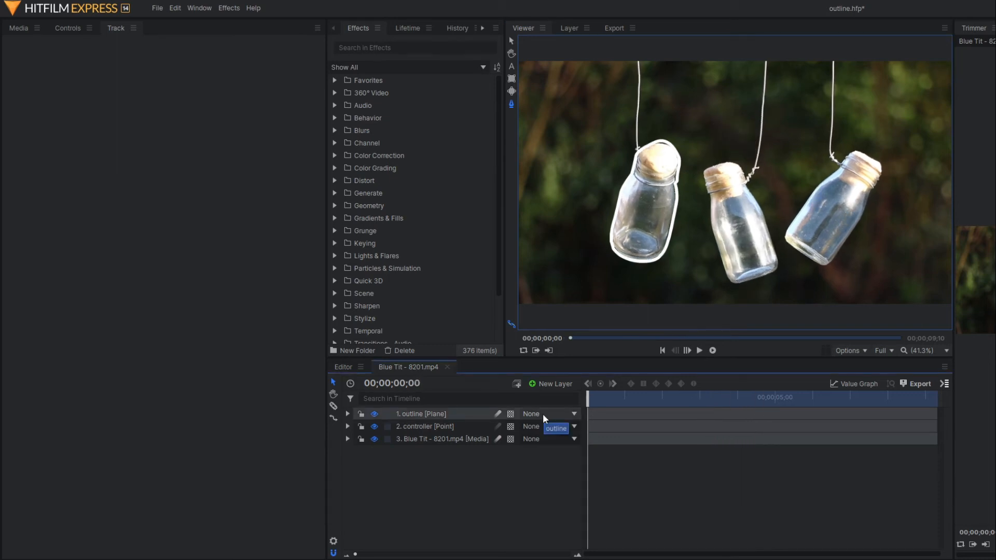
Step: Parent the outline layer to the controller point and play back to check it follows
left_click(571, 426)
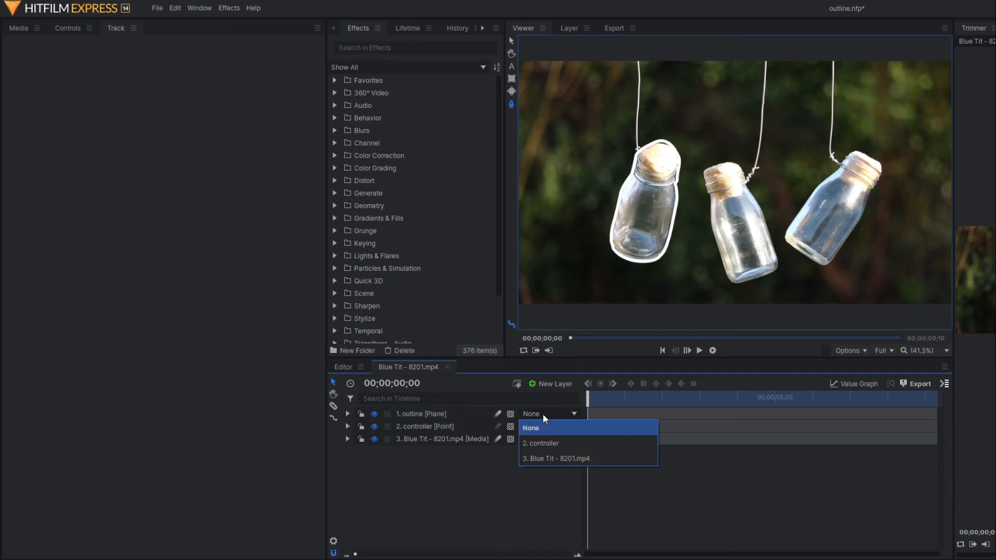
left_click(540, 442)
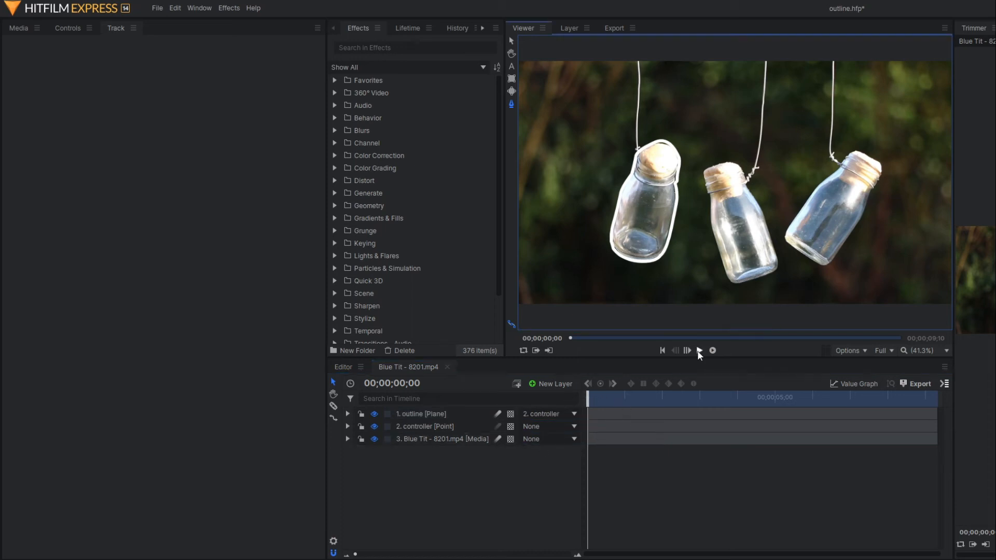
left_click(699, 349)
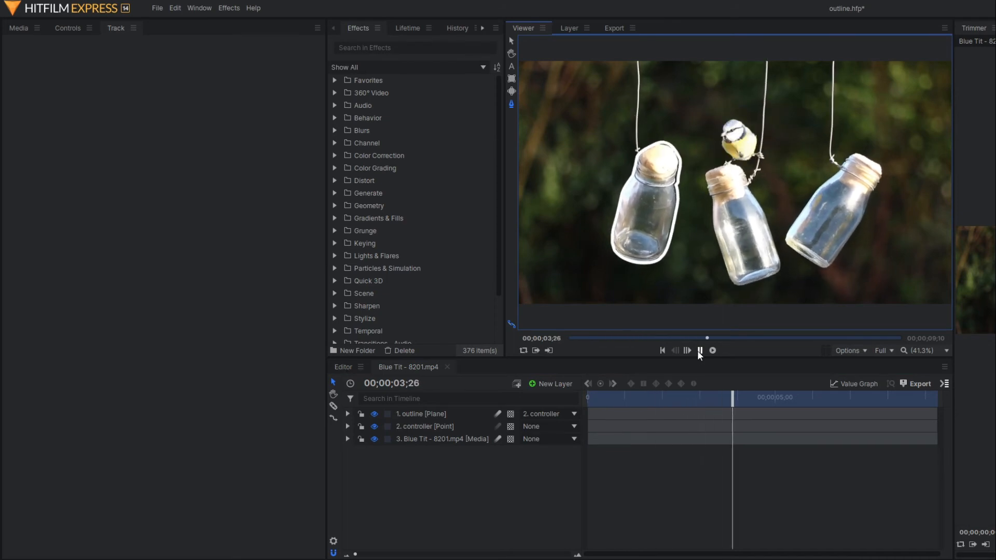
left_click(712, 350)
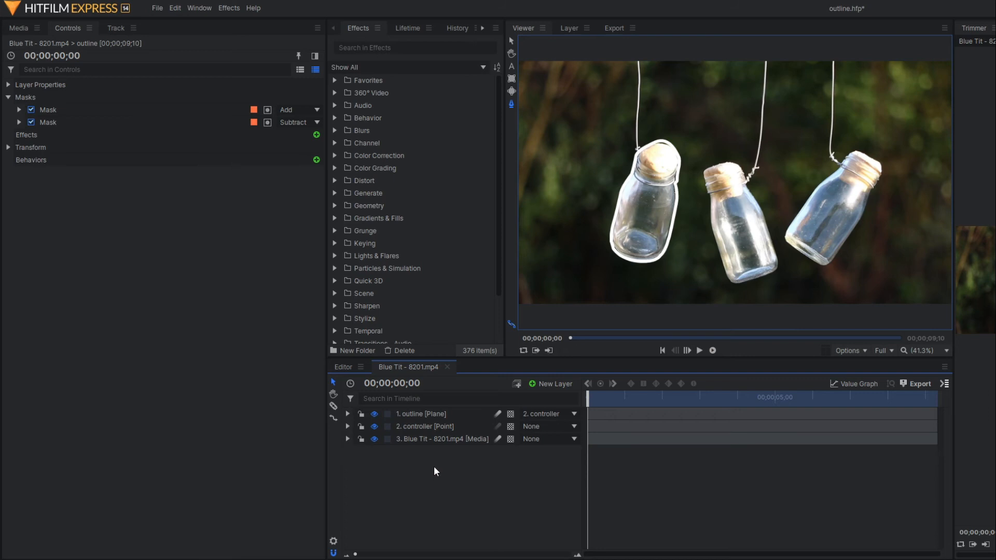
Step: Find the Glow effect in the Effects panel and apply it to the outline layer
left_click(413, 48)
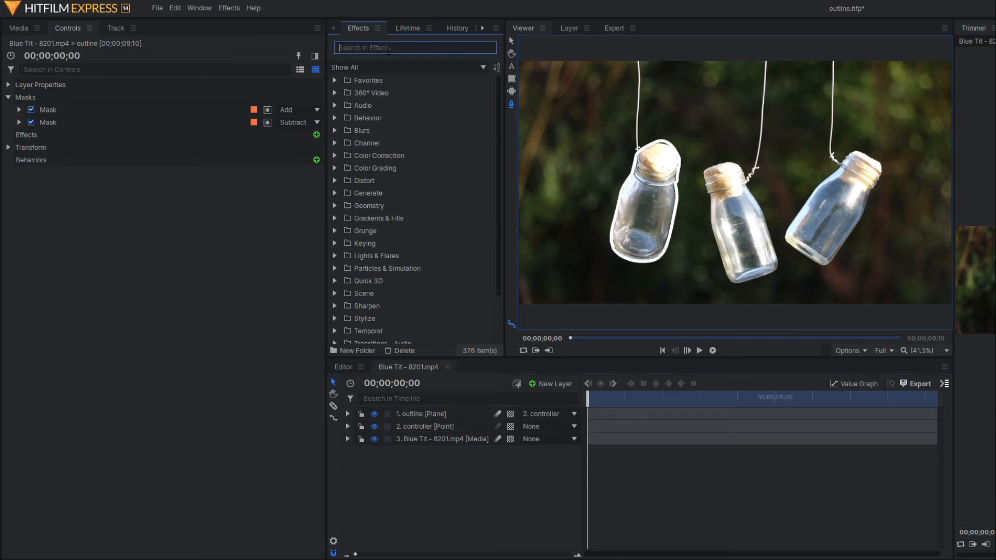
type("glow")
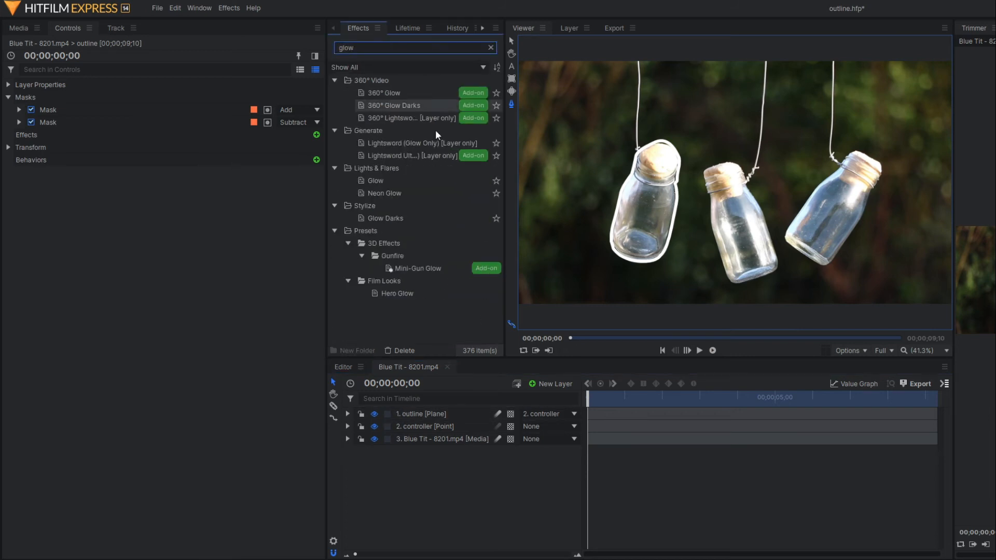
left_click(375, 181)
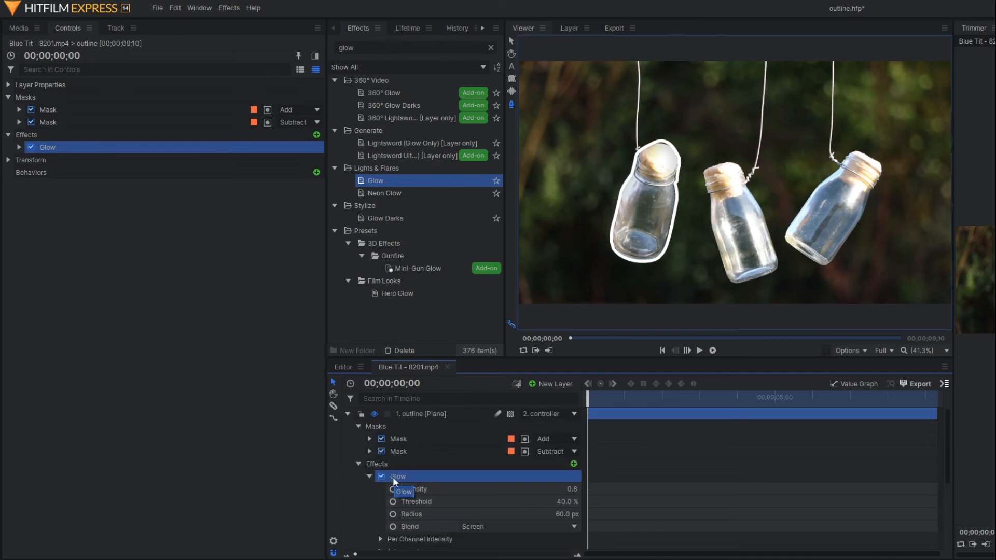
Step: Tune the glow's intensity, radius and channel values for a warm reddish look
scroll("down", 3)
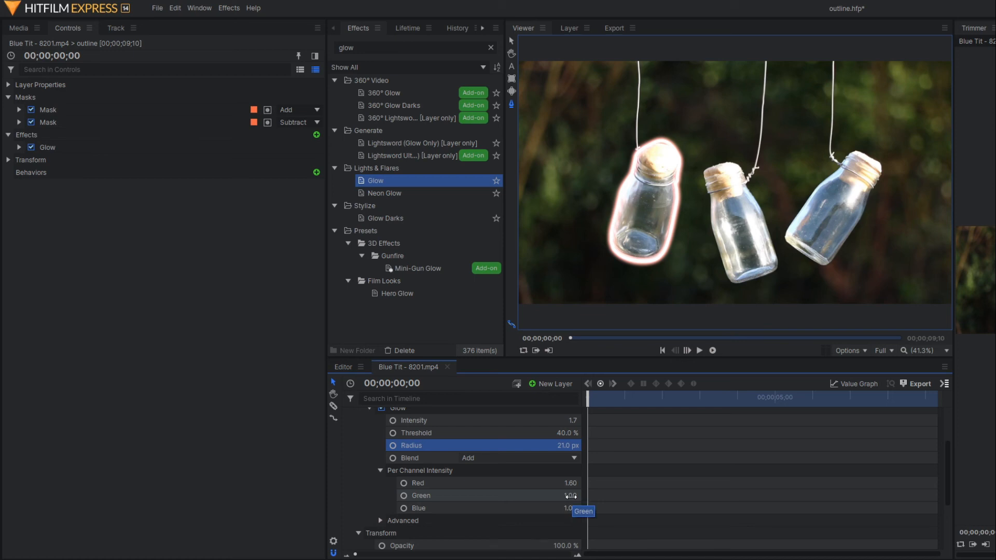
left_click_drag(559, 496, 572, 496)
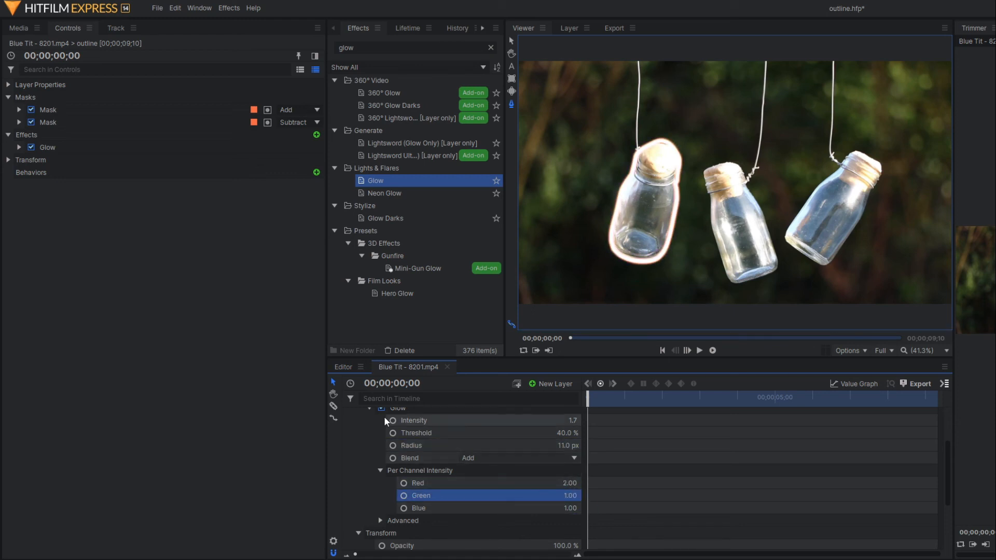
left_click(699, 349)
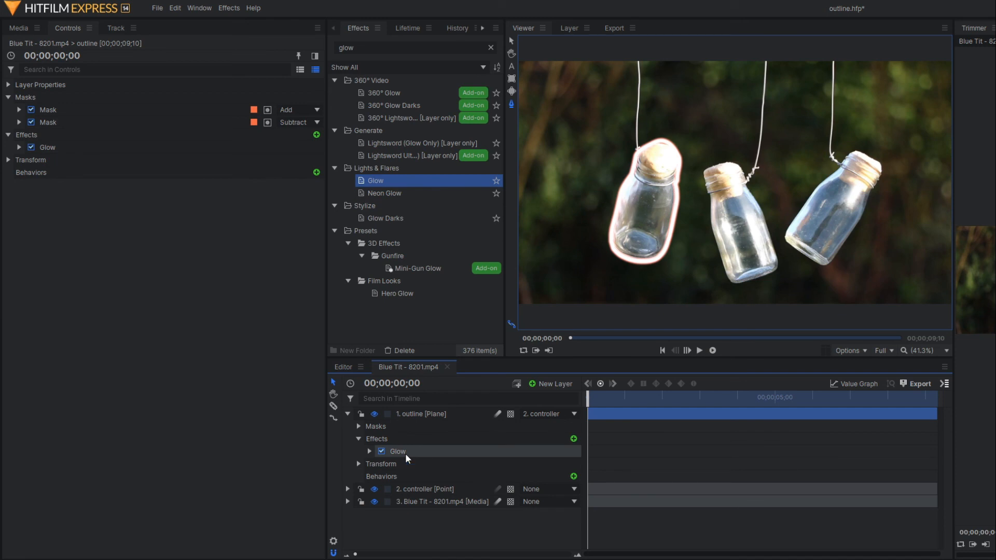
left_click(398, 451)
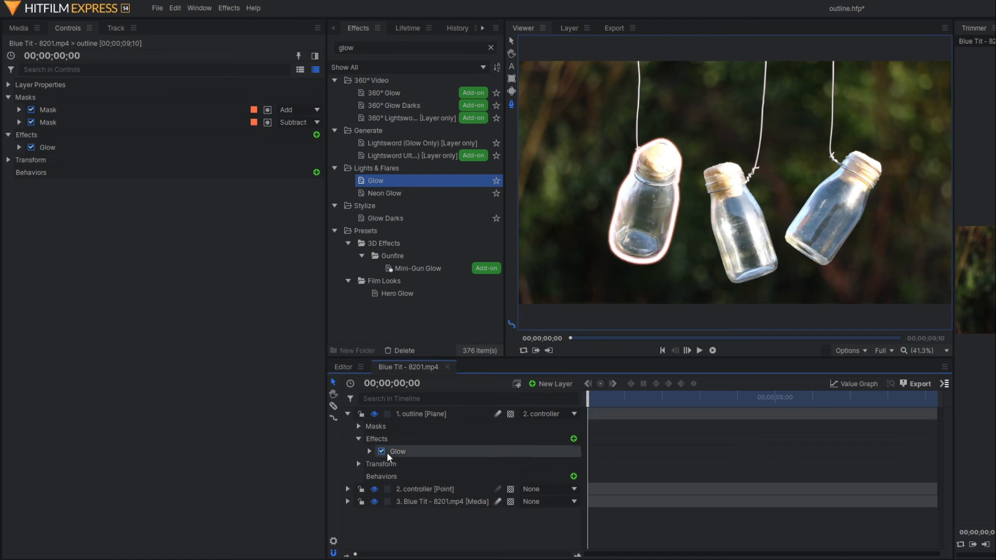
left_click(699, 349)
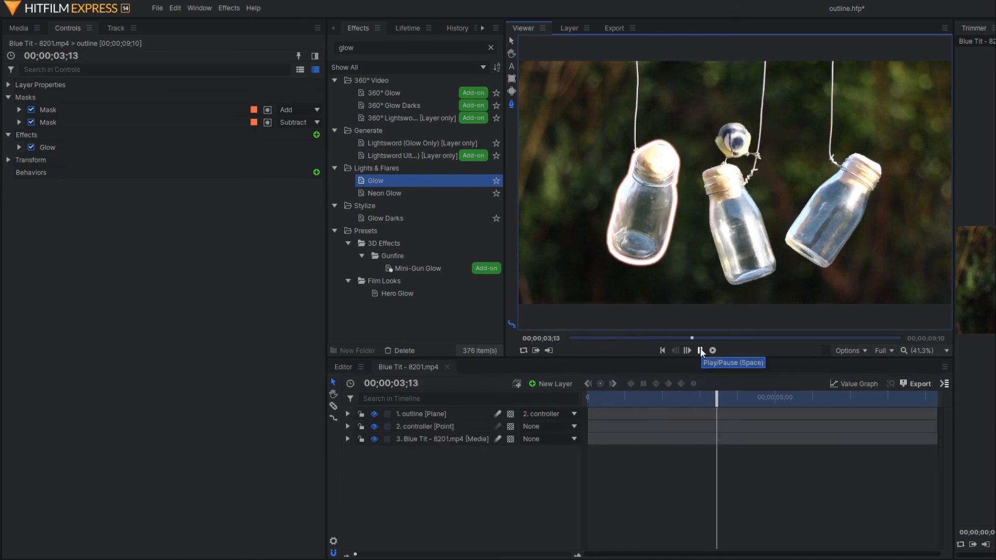
left_click(700, 349)
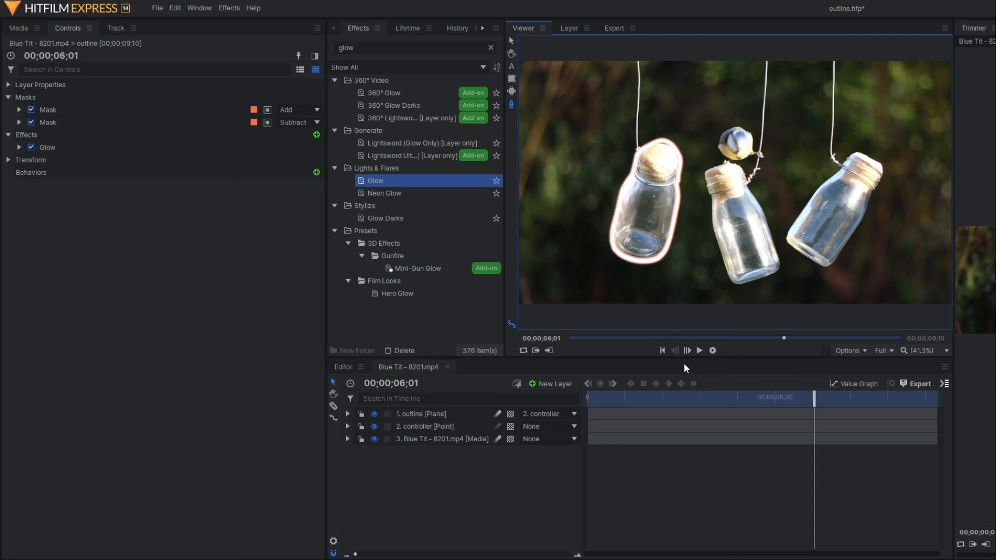
mouse_move(725, 310)
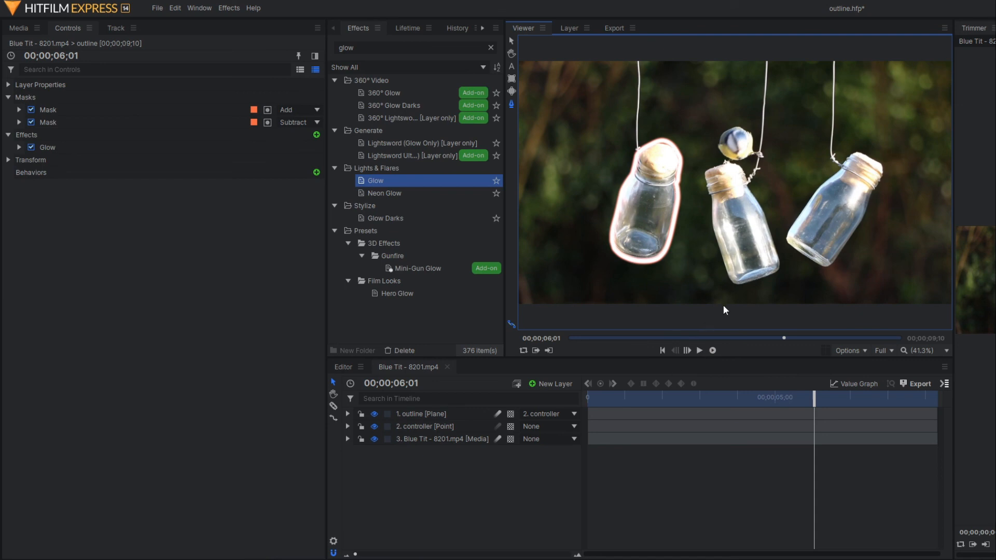